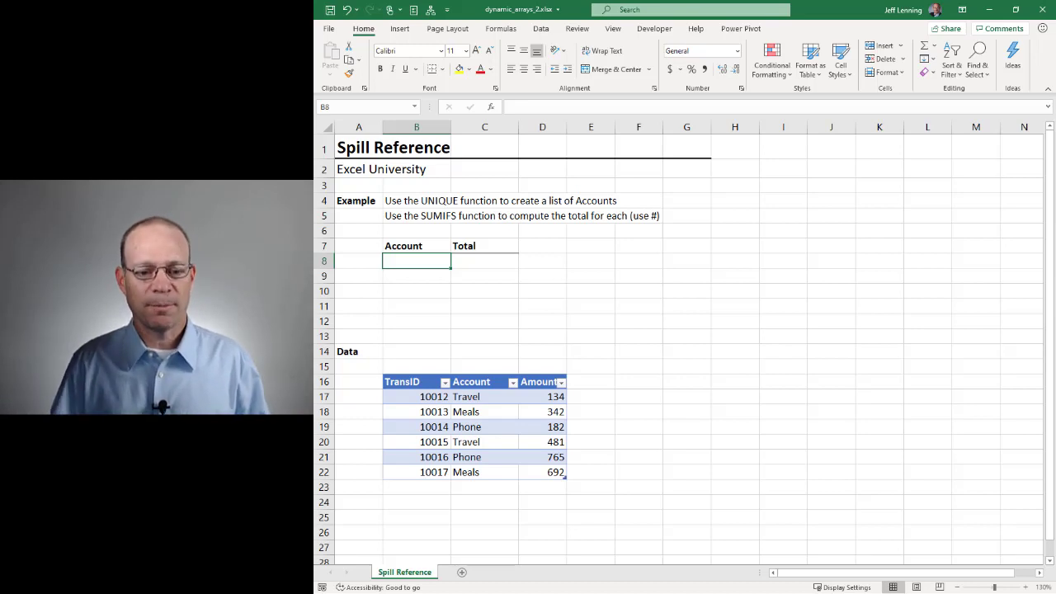
{"action": "mouse_move", "coordinate": [574, 271]}
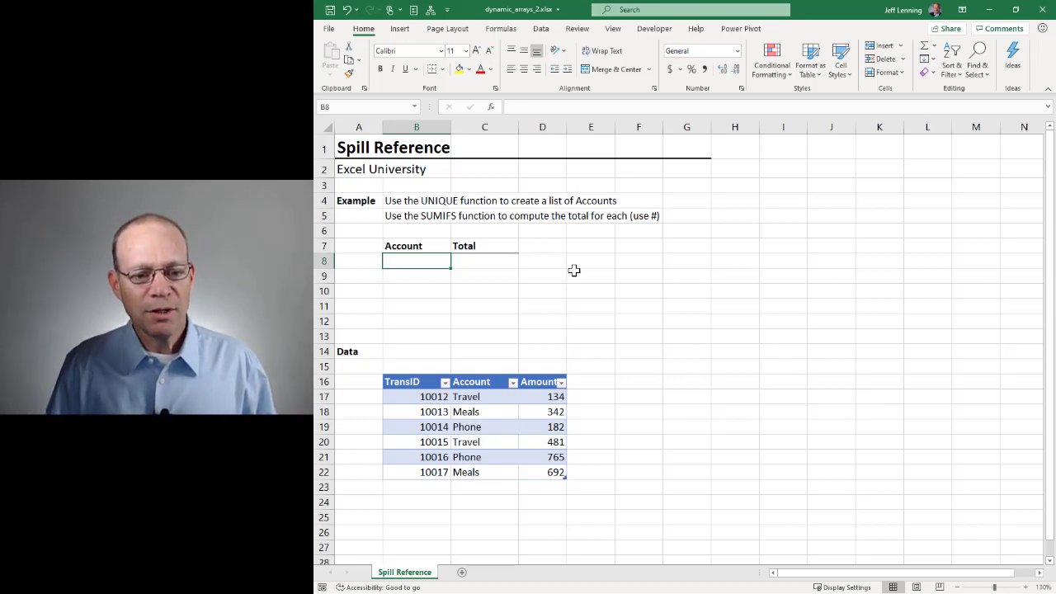
{"action": "mouse_move", "coordinate": [486, 396]}
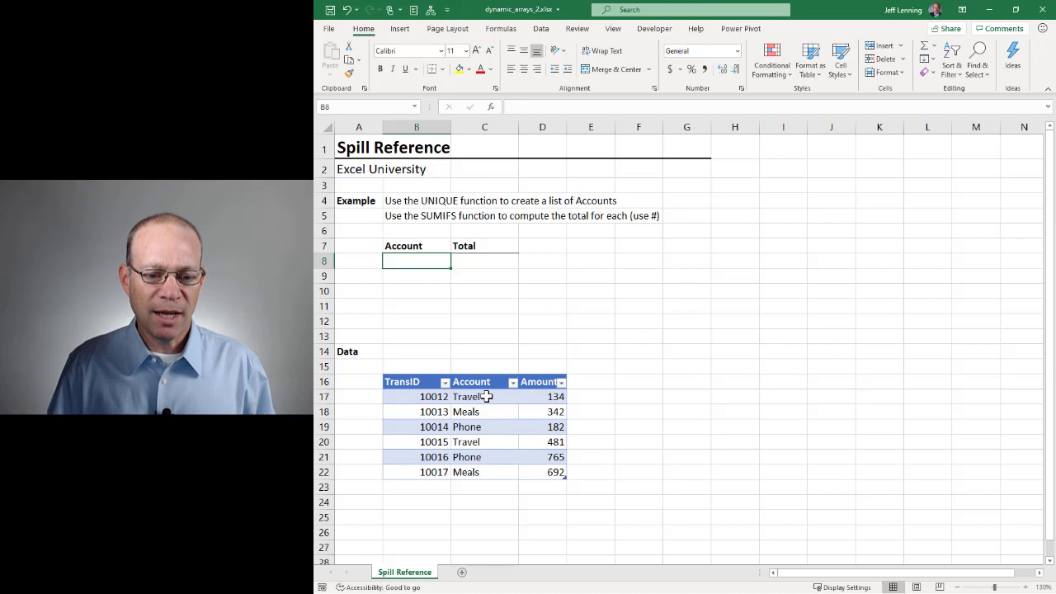
Step: Enter =UNIQUE(Table1[Account]) in B8 to spill Travel, Meals and Phone
{"action": "left_click", "coordinate": [470, 396]}
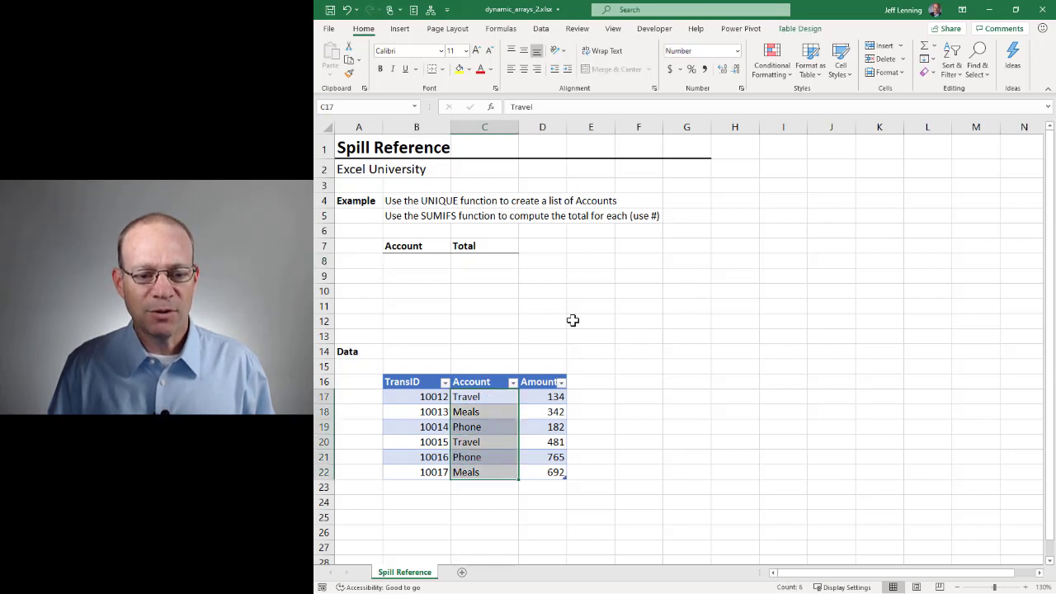
{"action": "left_click", "coordinate": [416, 261]}
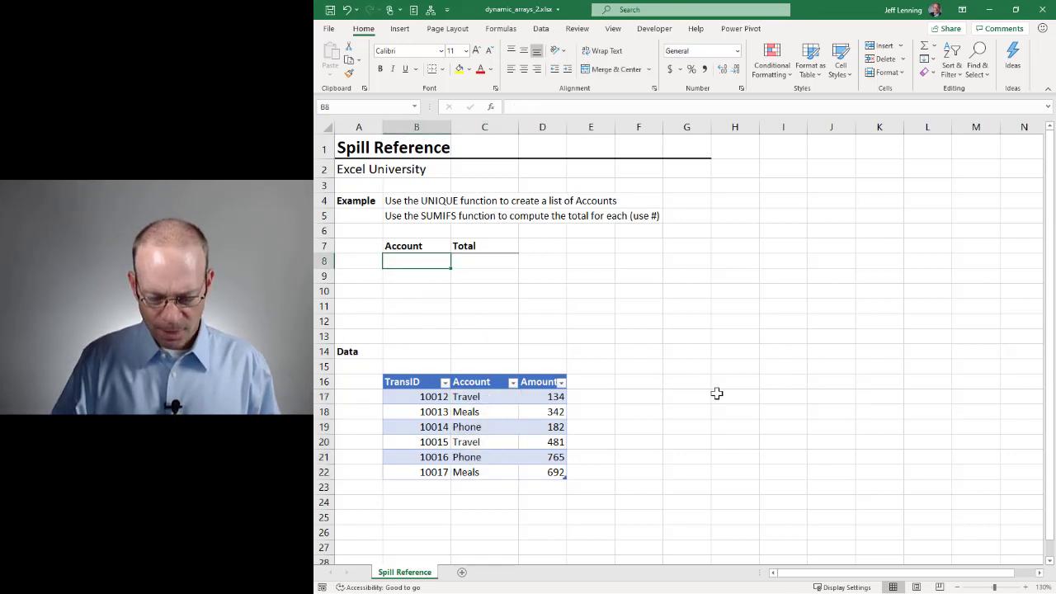
{"action": "type", "text": "=uni"}
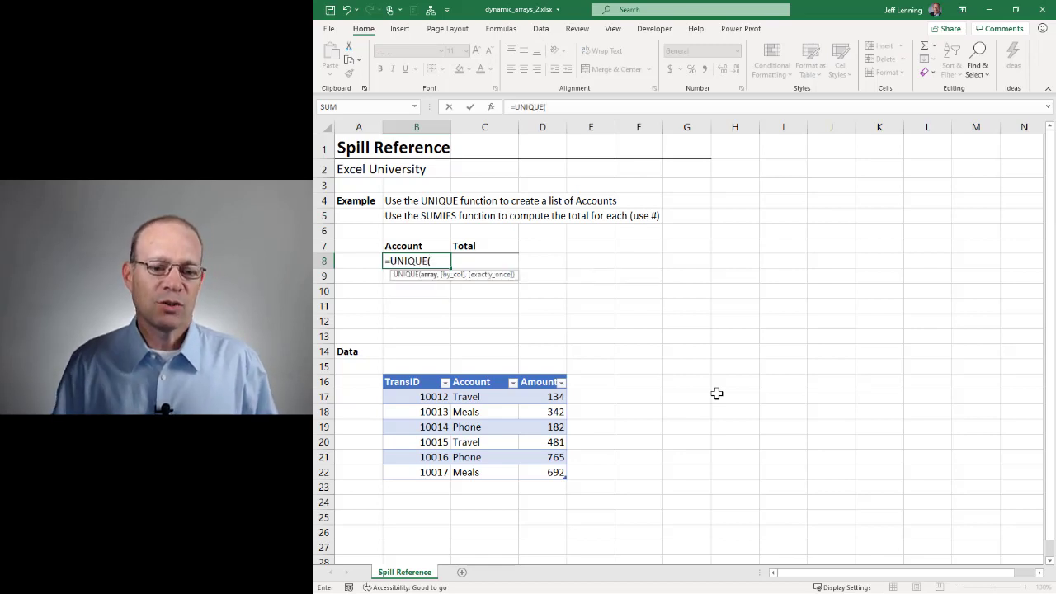
{"action": "mouse_move", "coordinate": [485, 396]}
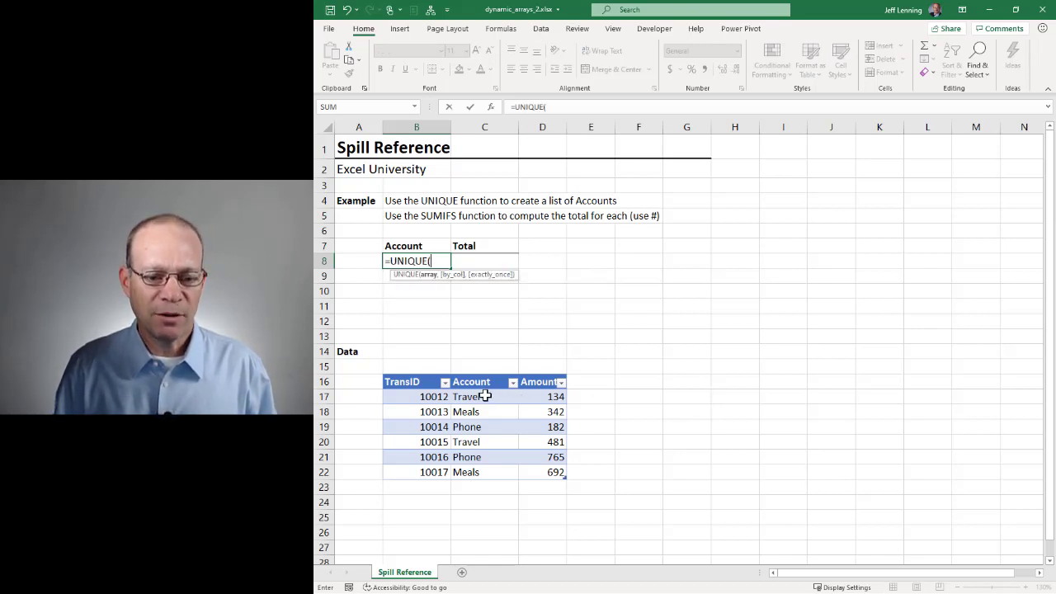
{"action": "left_click", "coordinate": [471, 396]}
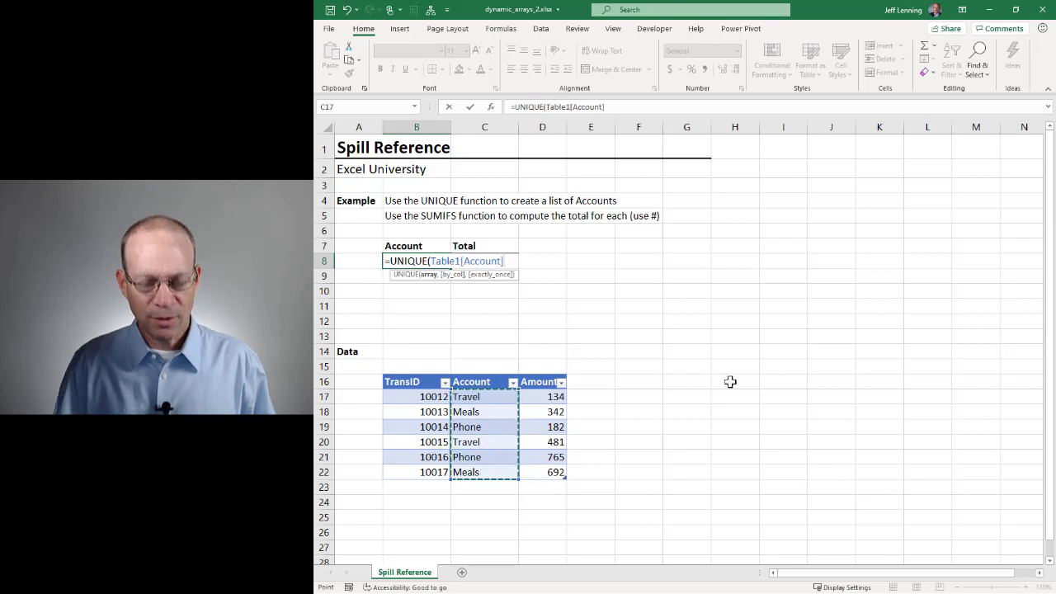
{"action": "key", "text": "Return"}
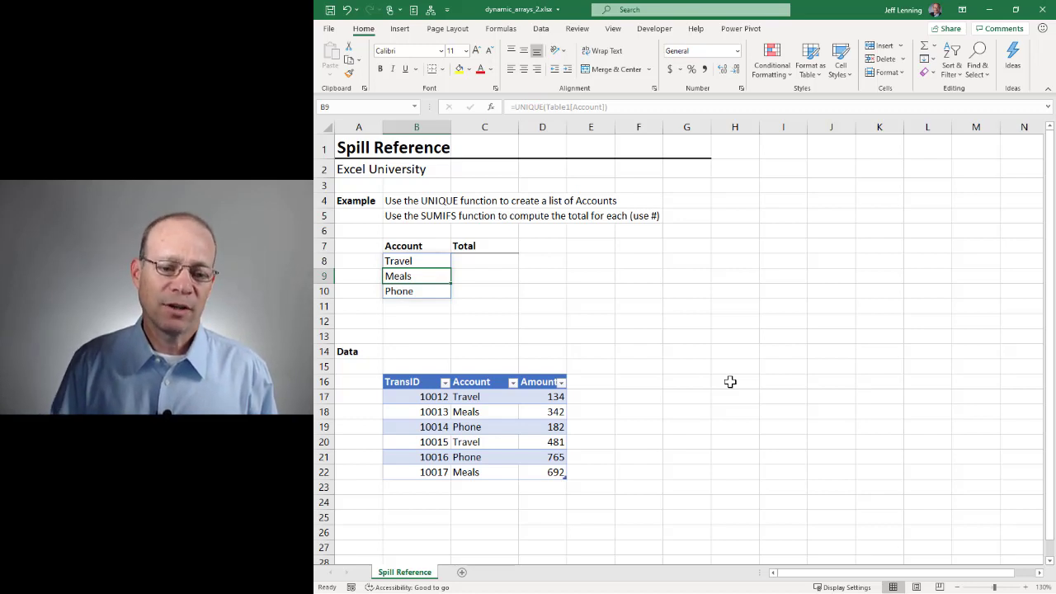
{"action": "left_click", "coordinate": [484, 261]}
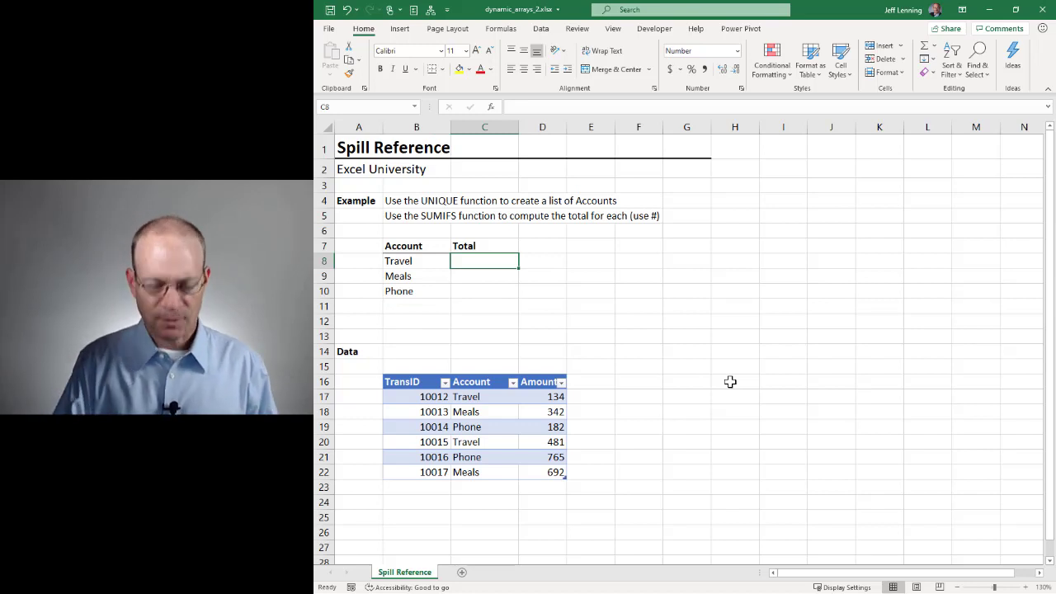
Step: Enter a SUMIFS of Table1[Amount] by Table1[Account] matching B8 in C8, returning 615
{"action": "type", "text": "=sumifs"}
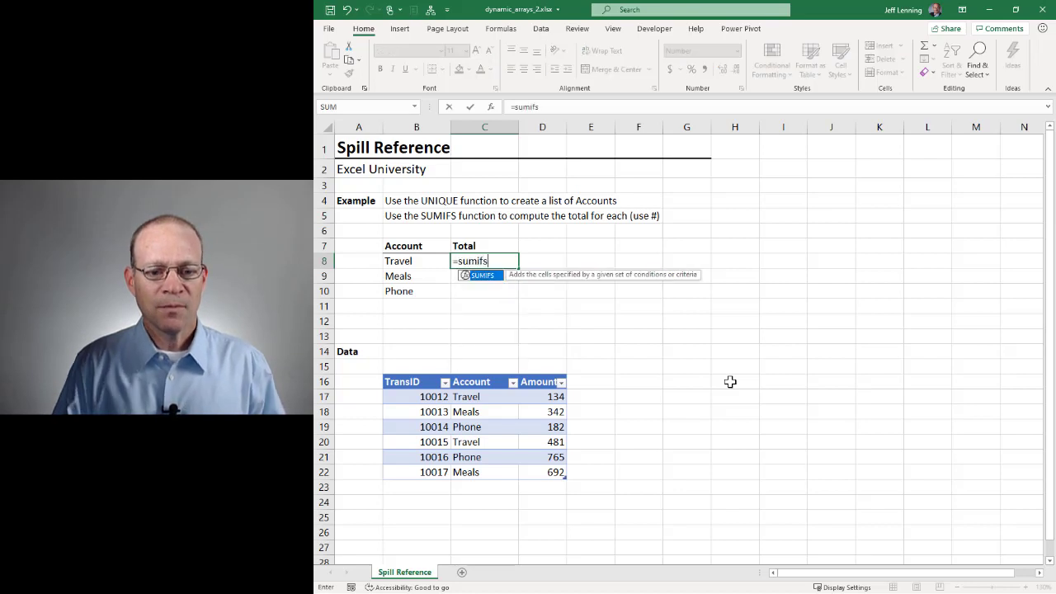
{"action": "type", "text": "(Table1[Amount"}
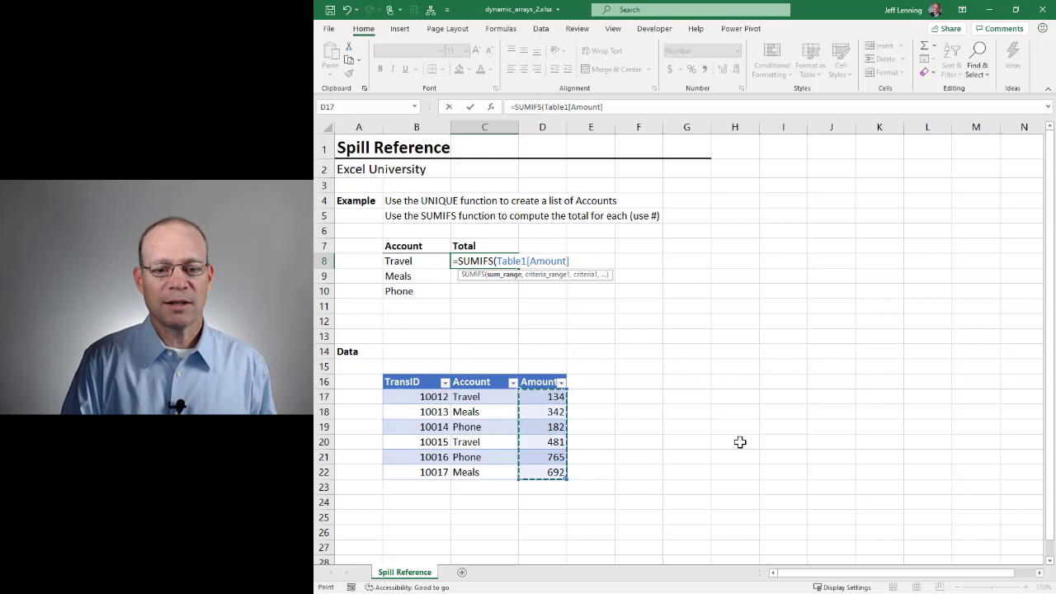
{"action": "type", "text": ","}
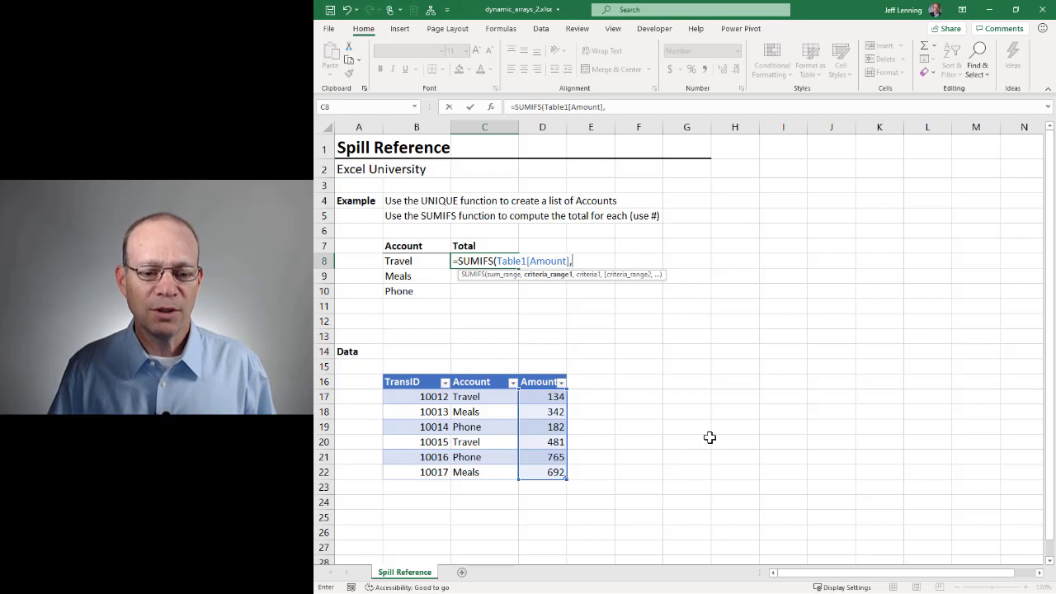
{"action": "left_click", "coordinate": [485, 396]}
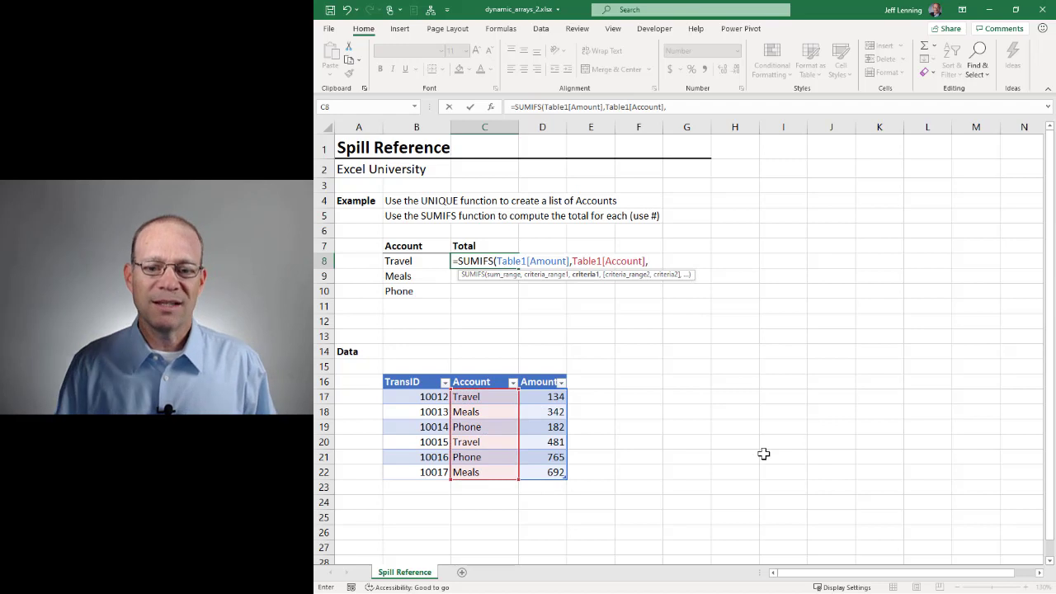
{"action": "left_click", "coordinate": [417, 261]}
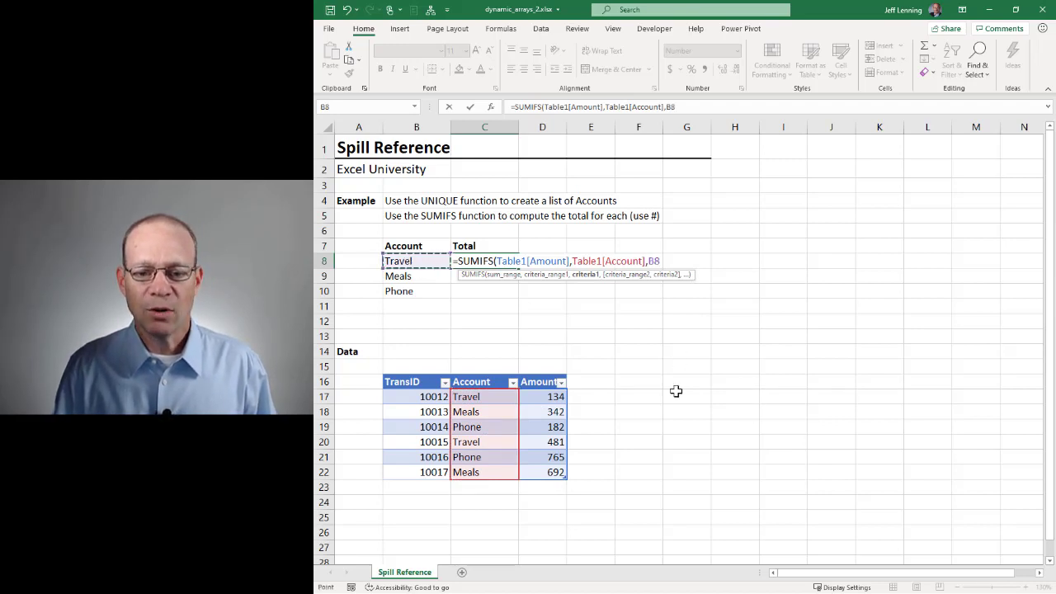
{"action": "type", "text": ")"}
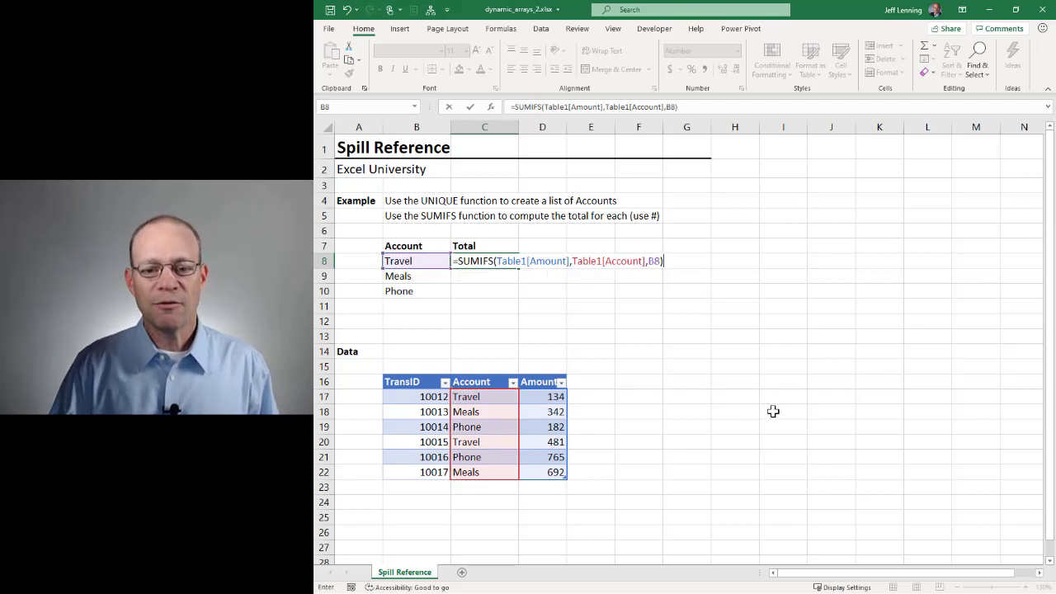
{"action": "key", "text": "Return"}
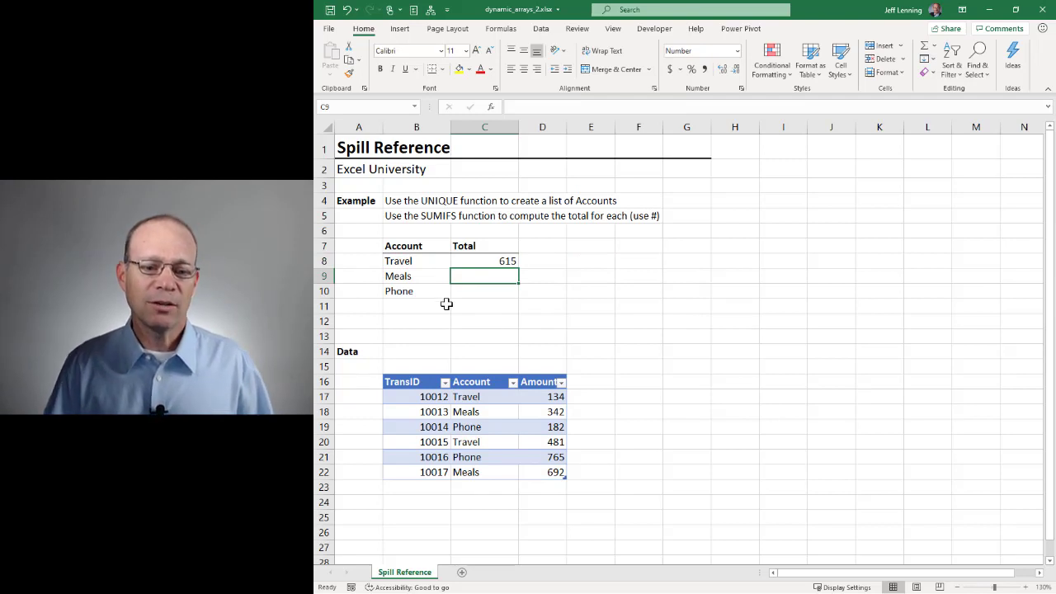
Step: Reopen the Travel total SUMIFS formula in C8 for in-cell editing
{"action": "left_click", "coordinate": [542, 397]}
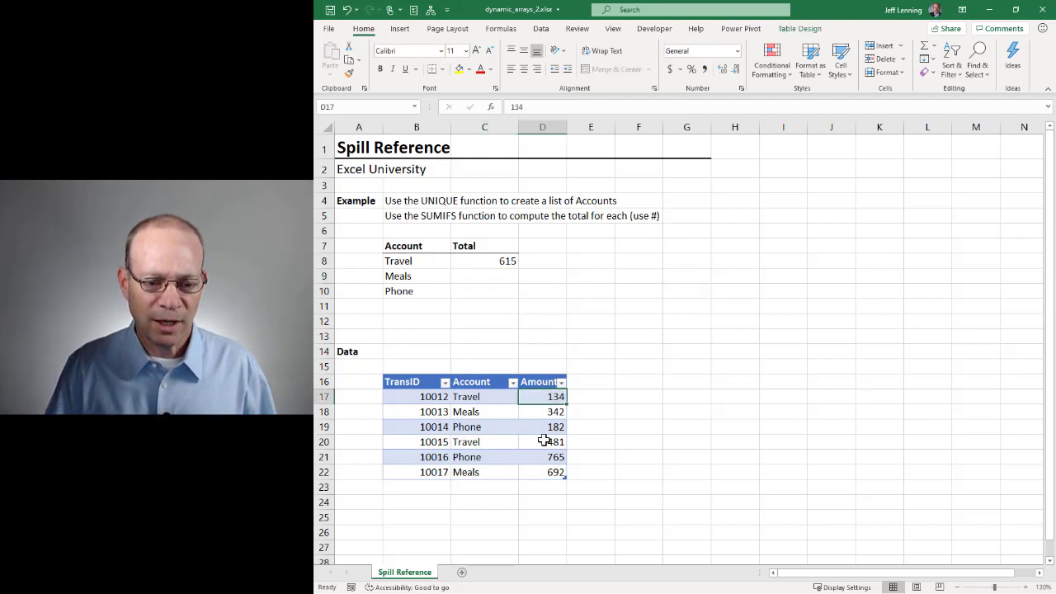
{"action": "left_click", "coordinate": [485, 260]}
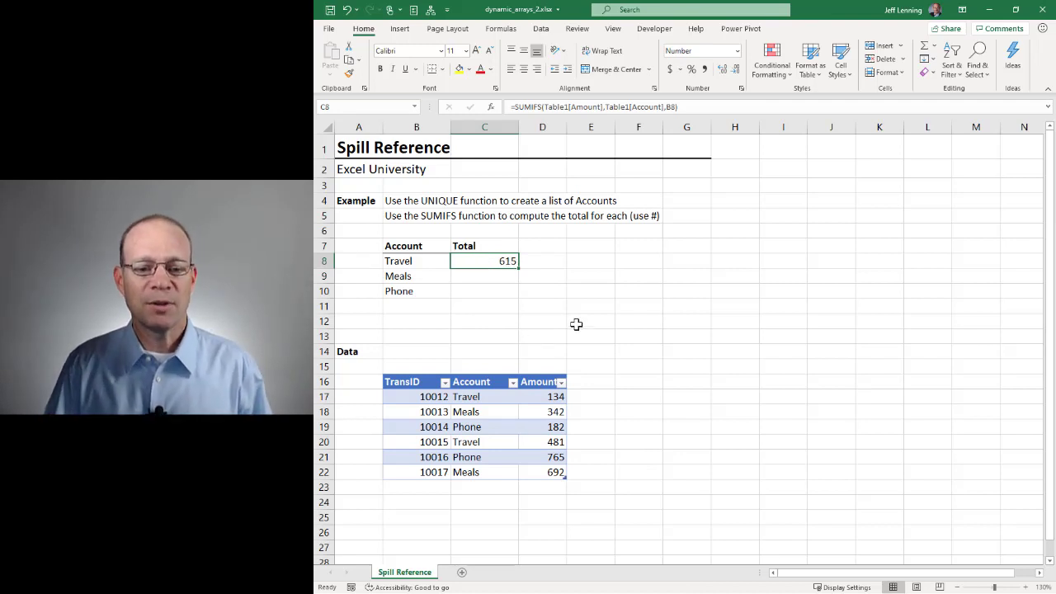
{"action": "double_click", "coordinate": [484, 261]}
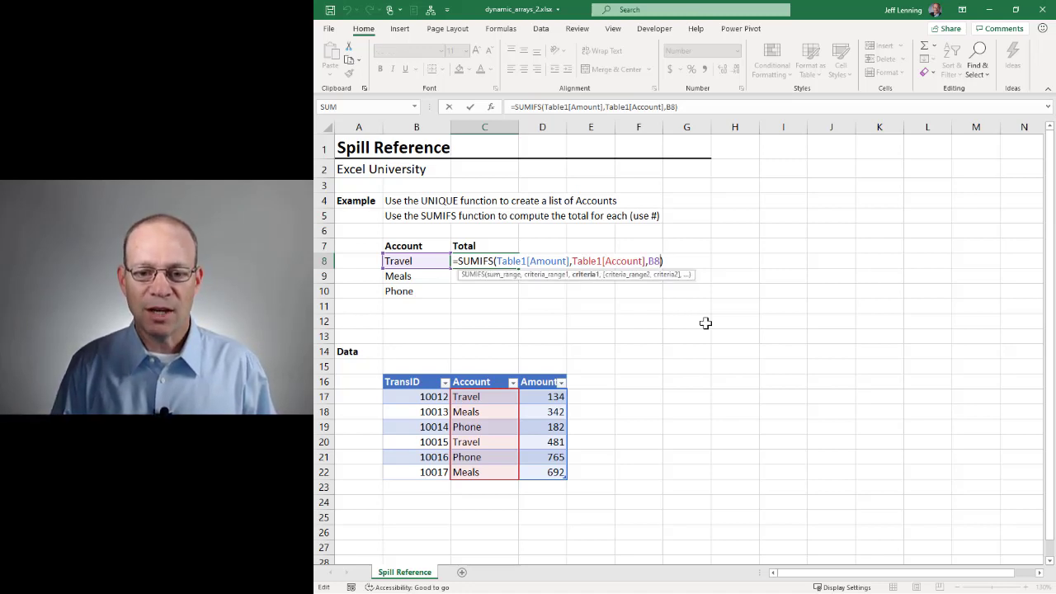
Step: Change the SUMIFS criterion to B8# so totals spill 615, 1,034 and 947
{"action": "type", "text": "#"}
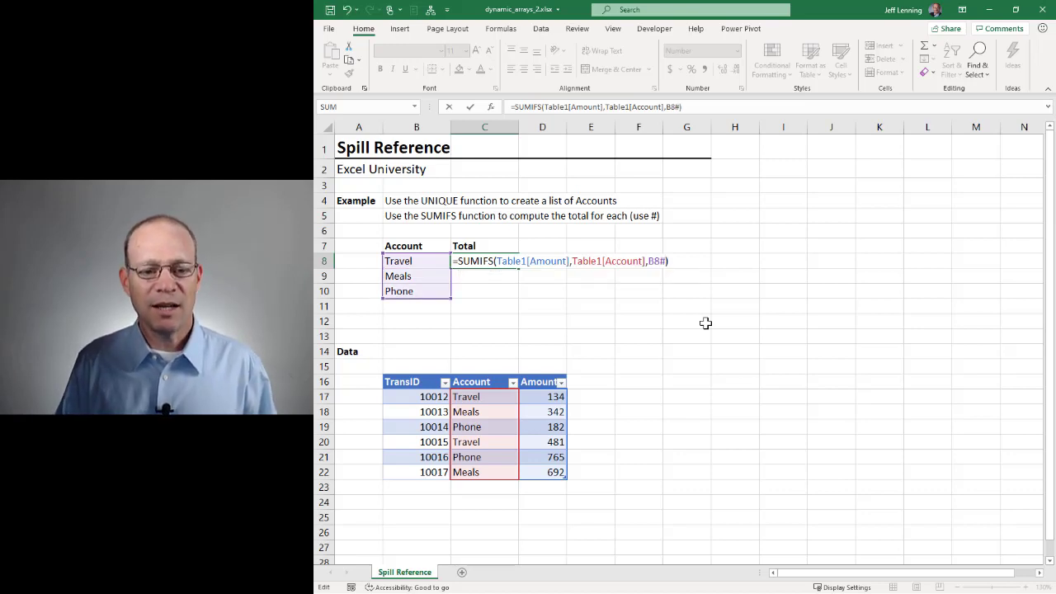
{"action": "key", "text": "Return"}
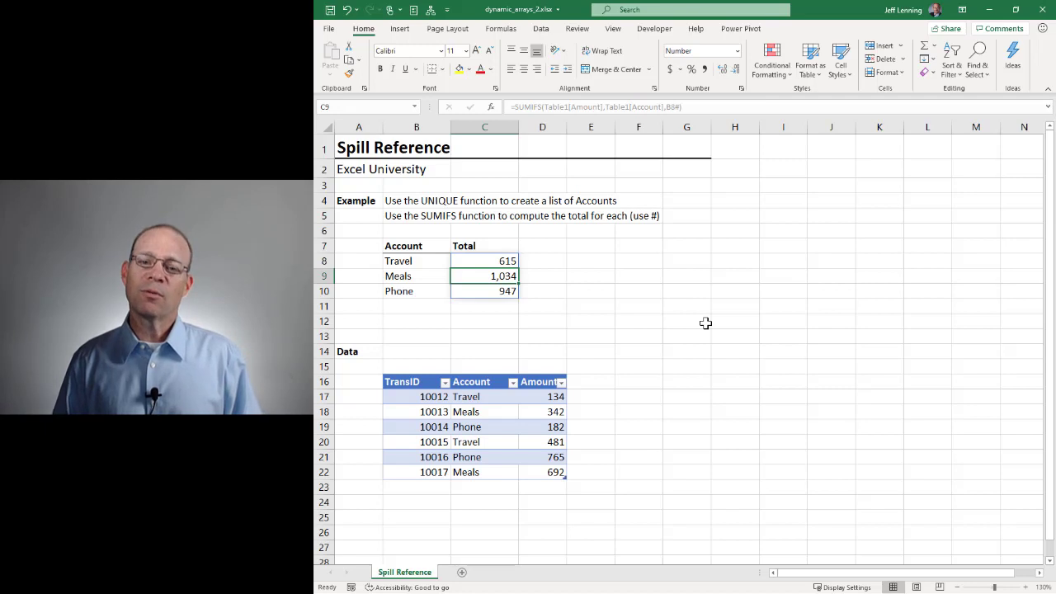
{"action": "left_click", "coordinate": [485, 261]}
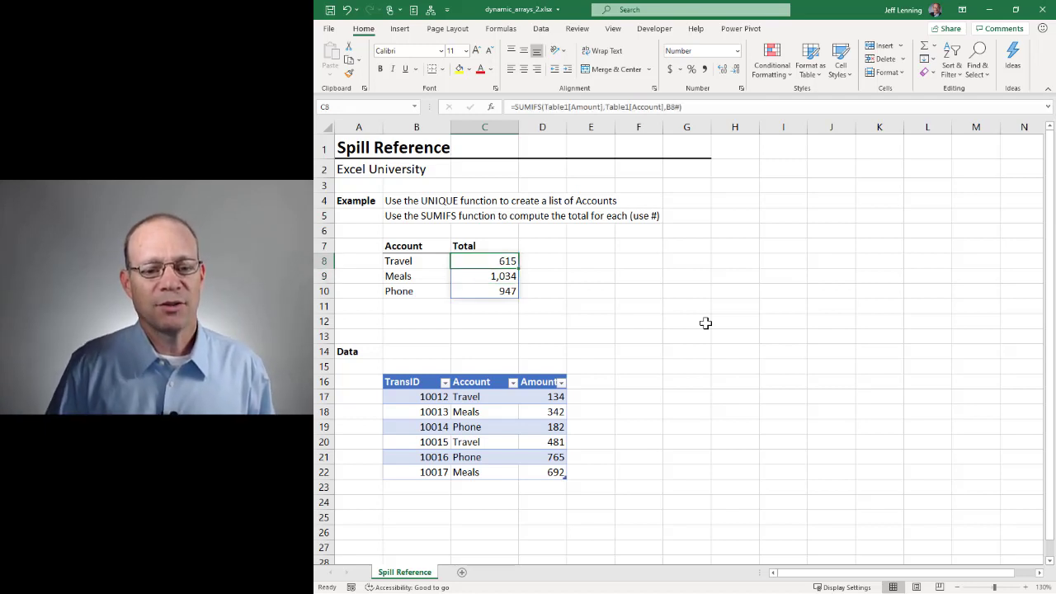
{"action": "left_click", "coordinate": [433, 396]}
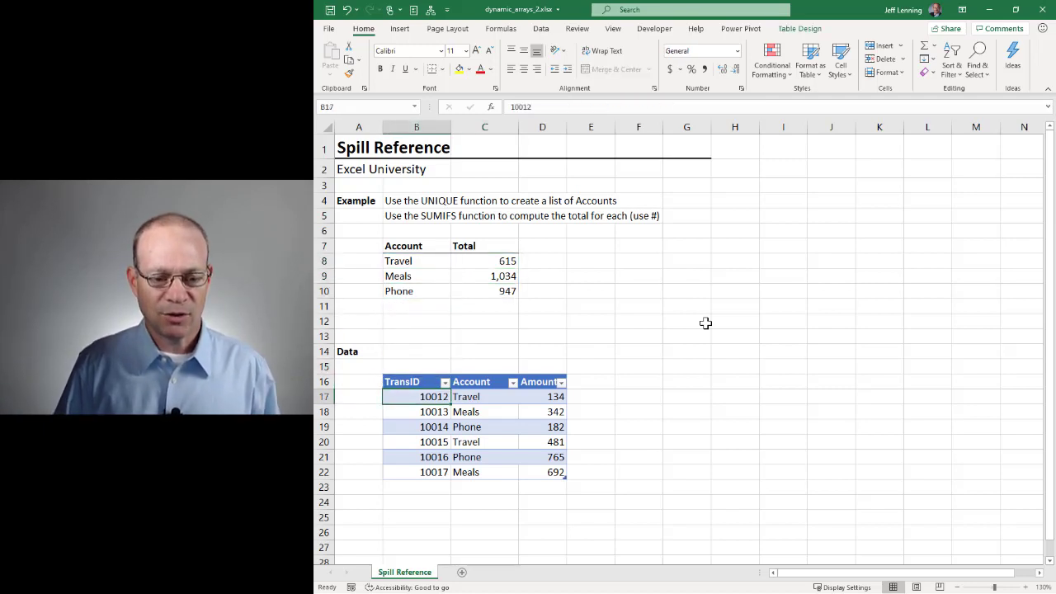